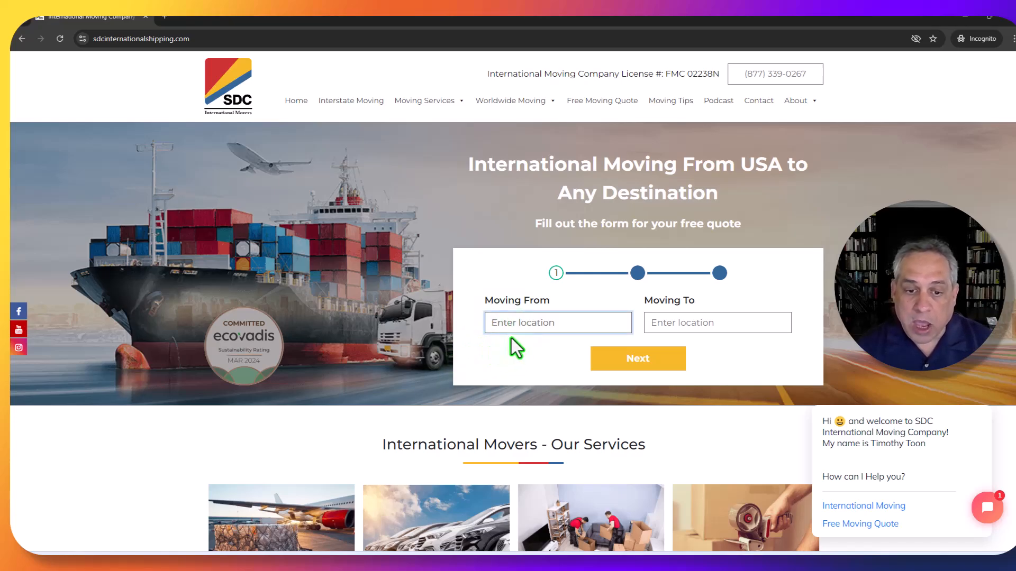
# Fill the quote form with origin Los Angeles, CA, USA and destination London, UK.
pyautogui.write('Lo')
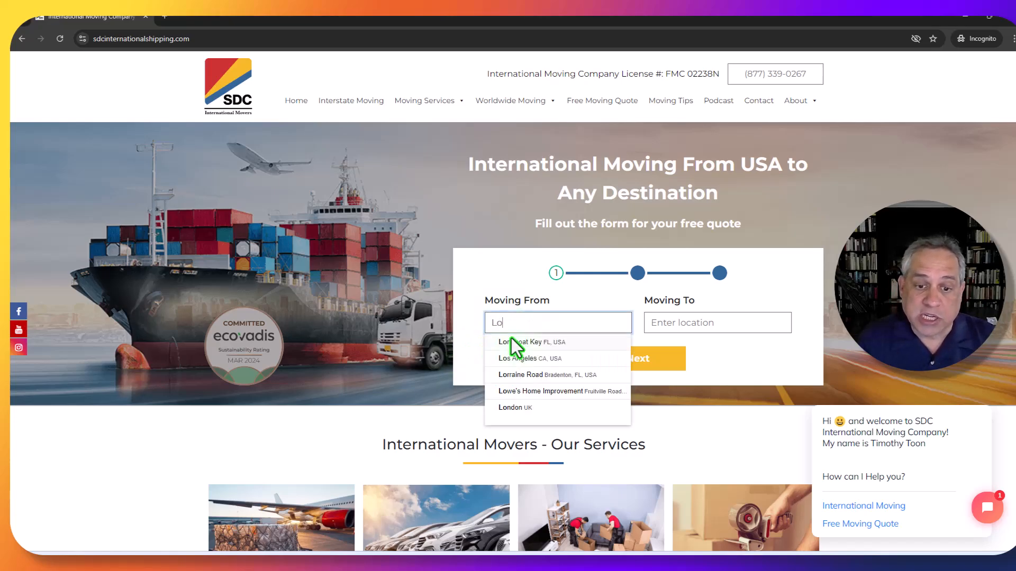
pyautogui.click(522, 359)
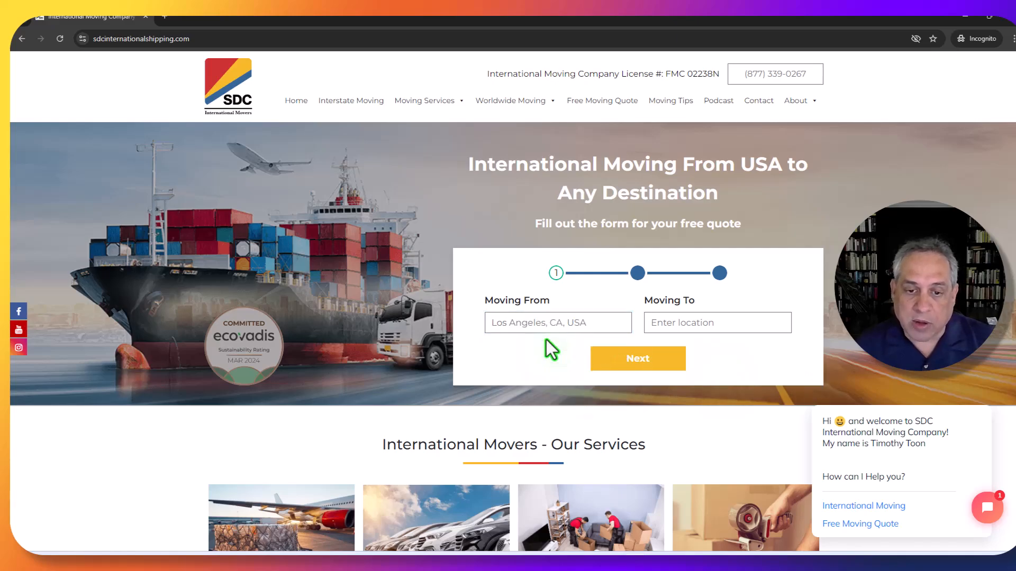
pyautogui.click(716, 323)
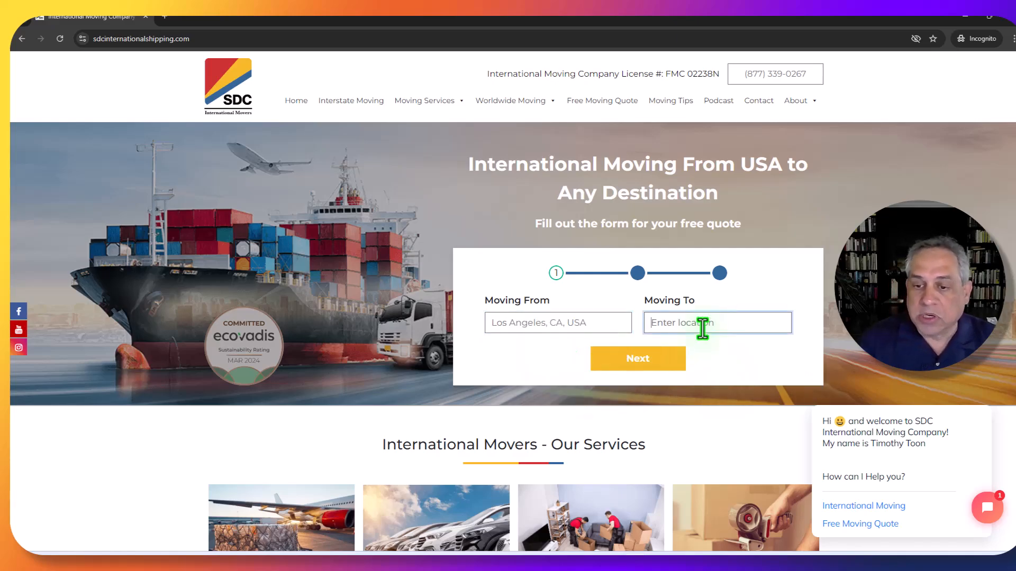
pyautogui.write('Lon')
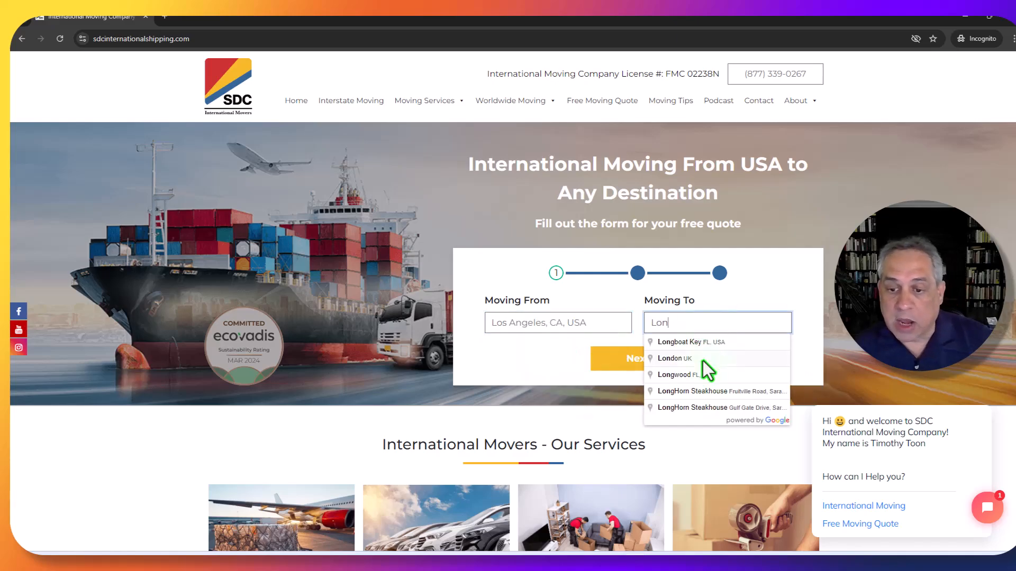
pyautogui.click(674, 359)
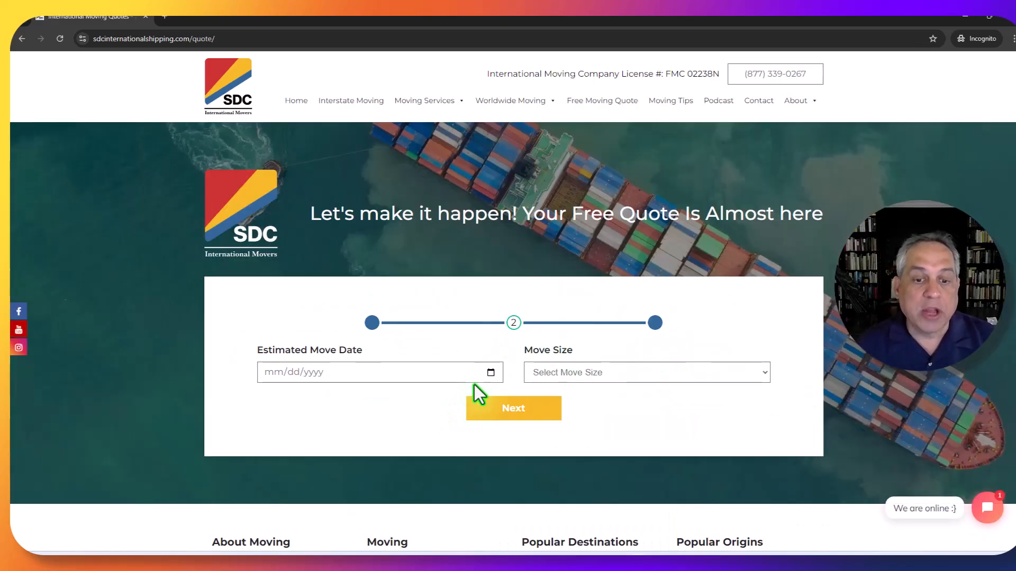
pyautogui.moveTo(492, 377)
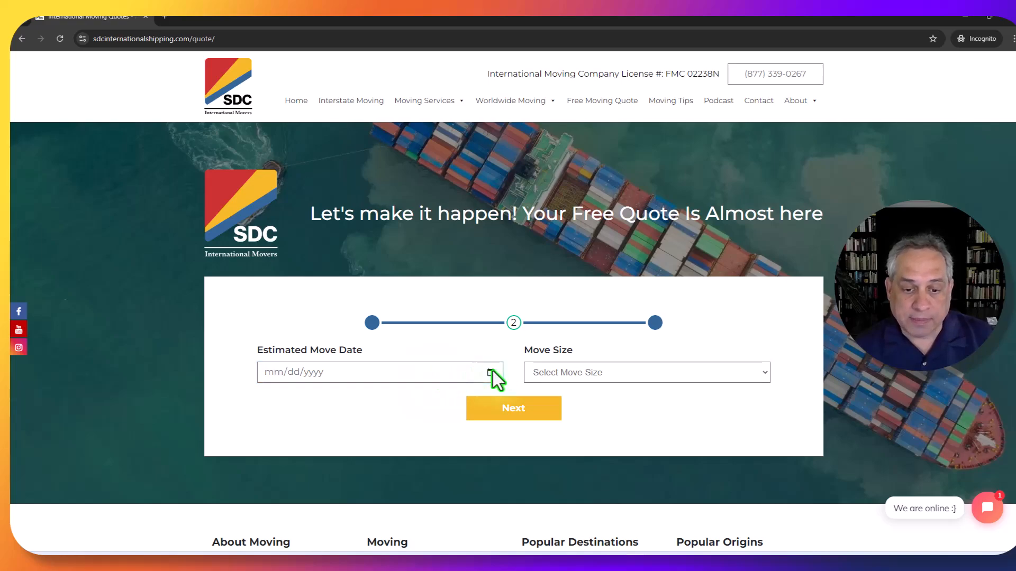
# Choose move date January 15, 2025 and size 1 Bedroom - 3,850 lbs, then continue to contact details.
pyautogui.click(490, 372)
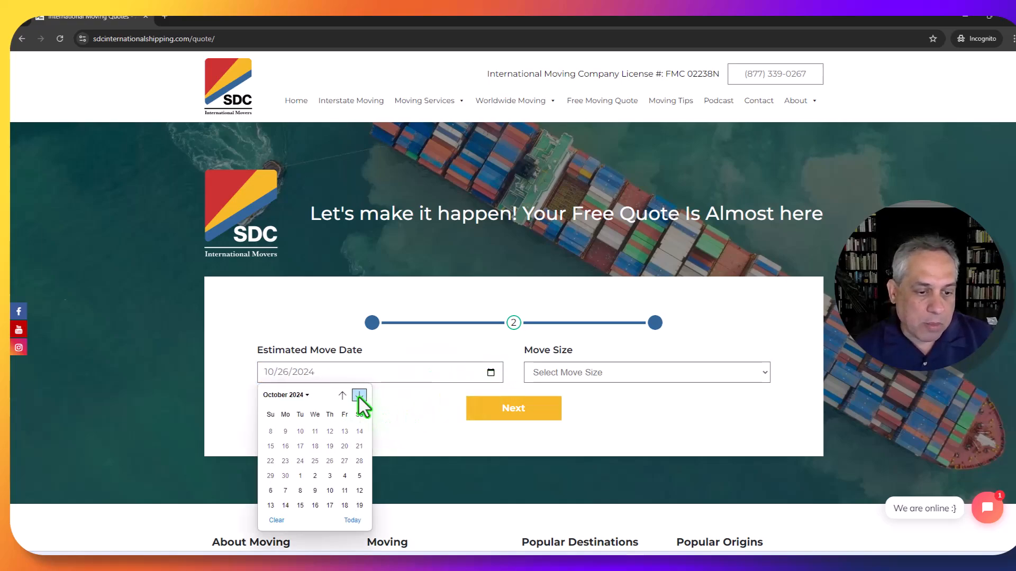
pyautogui.click(358, 395)
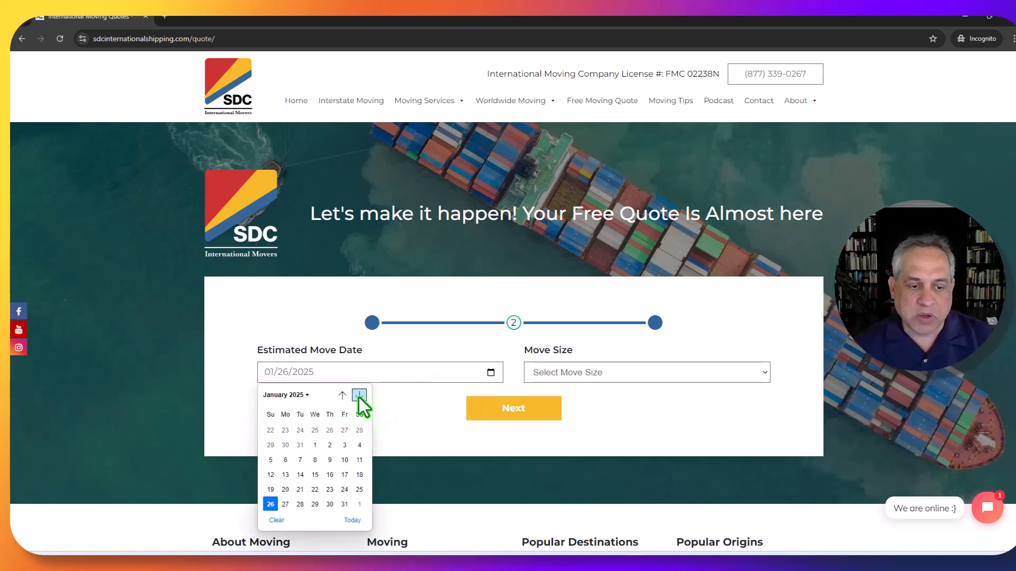
pyautogui.click(315, 474)
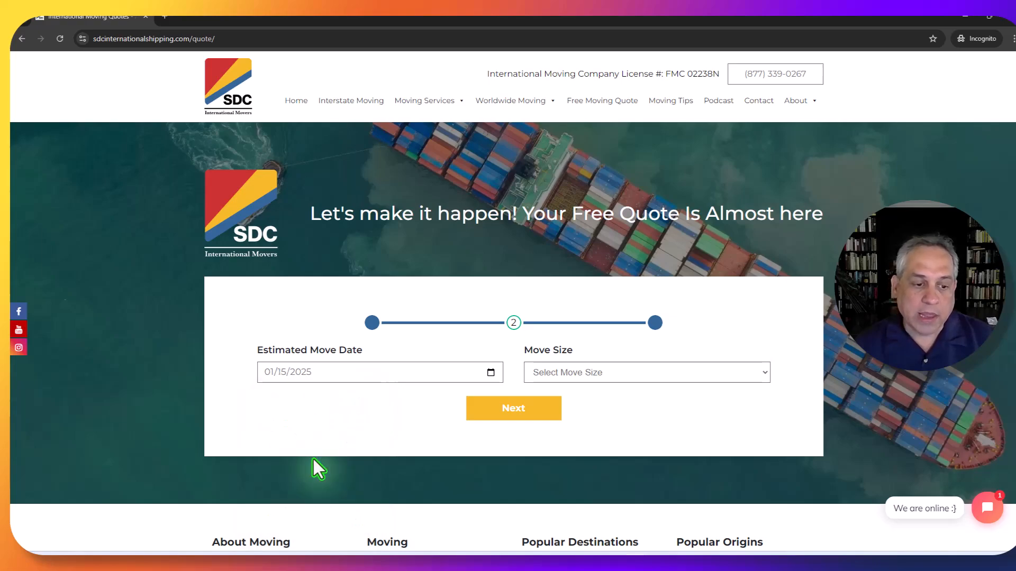
pyautogui.click(645, 372)
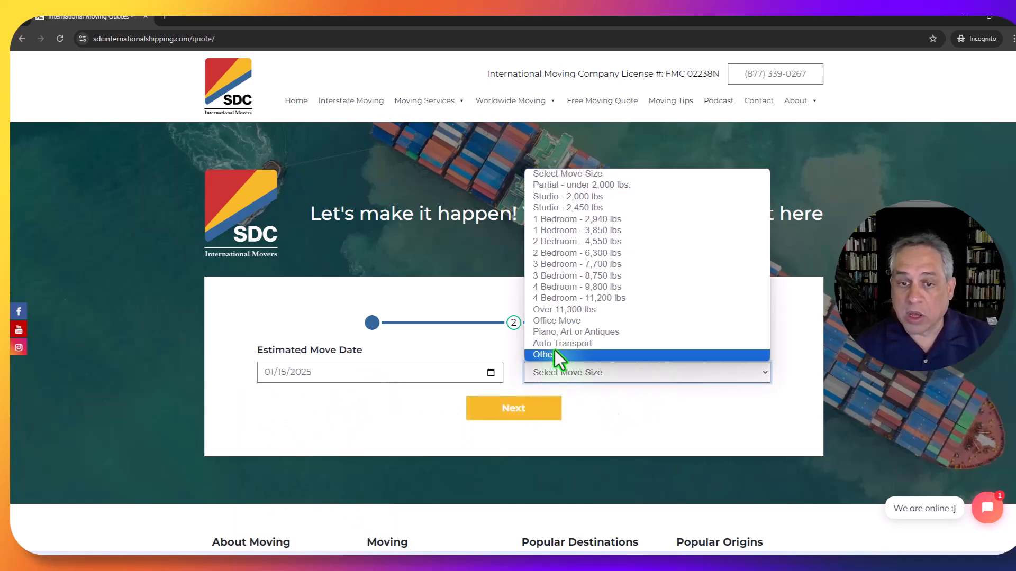
pyautogui.click(576, 230)
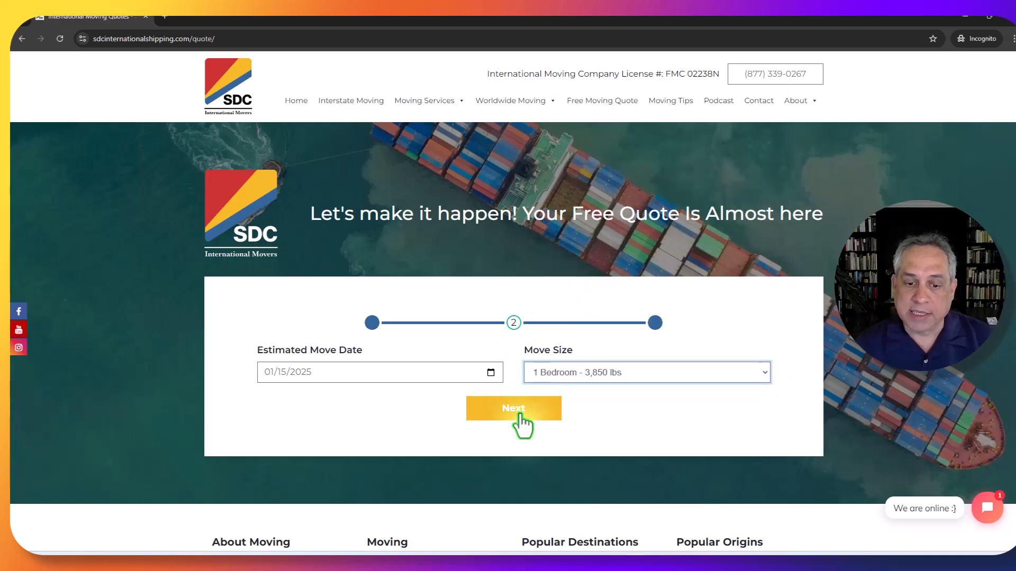
pyautogui.click(513, 408)
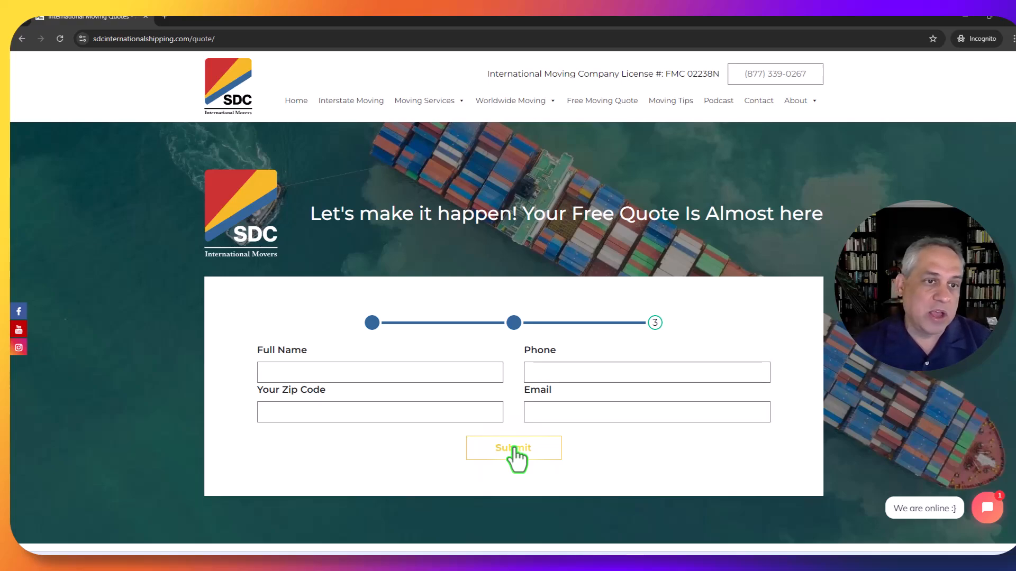
pyautogui.moveTo(295, 101)
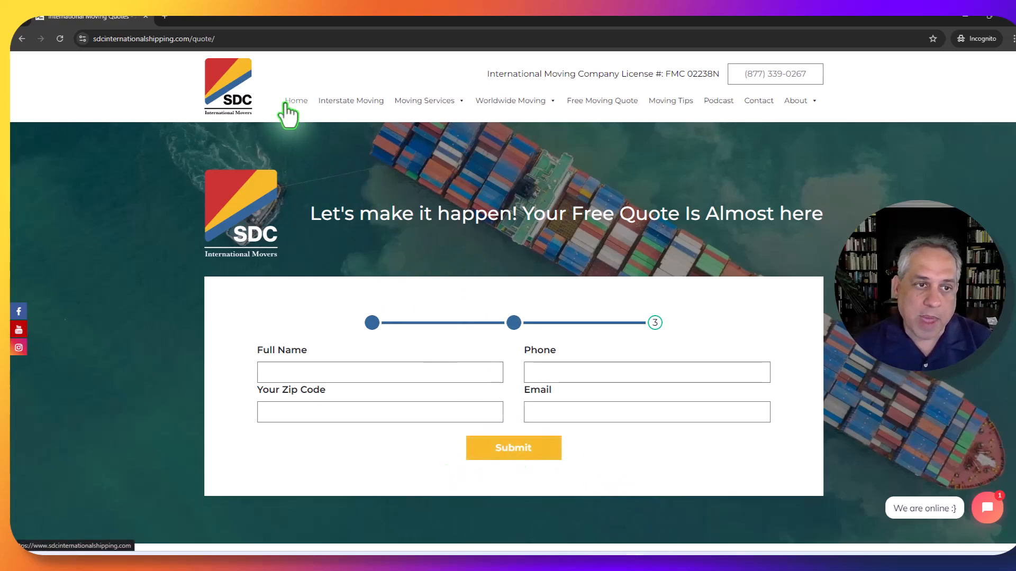
# Return to the home page and read down through the Why SDC, shipping costs and International Moving sections.
pyautogui.click(296, 101)
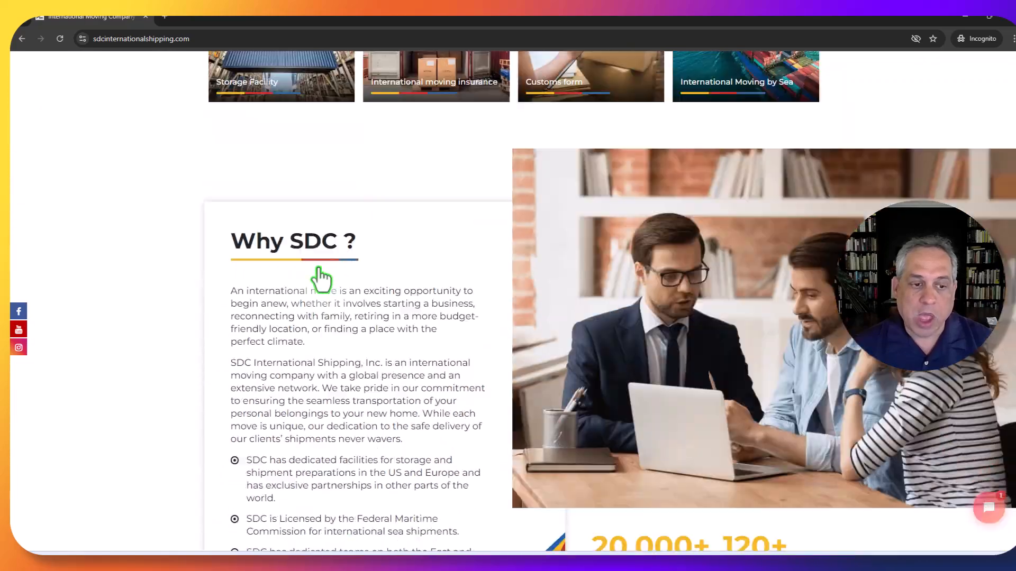
pyautogui.scroll(-3)
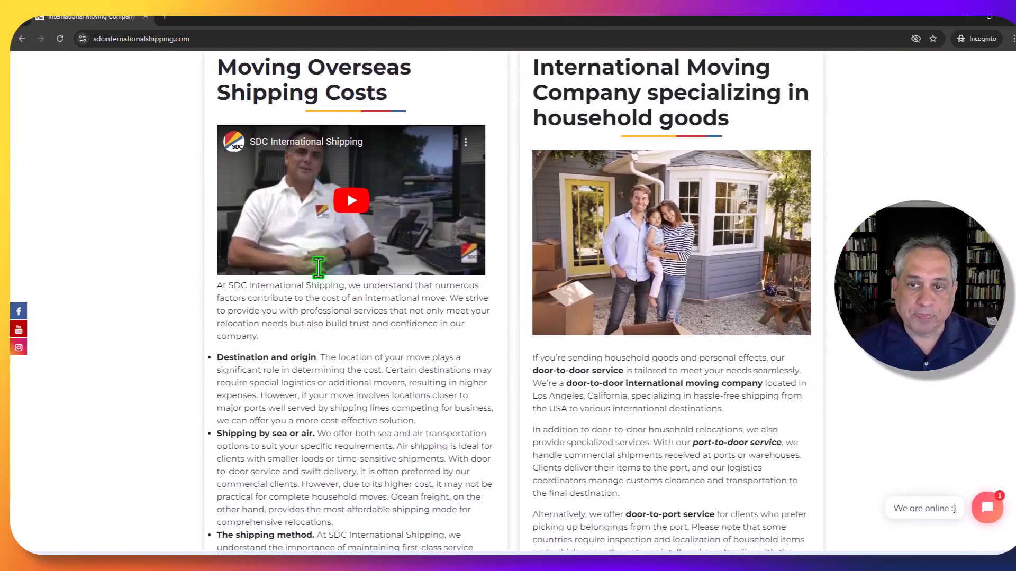
pyautogui.scroll(-3)
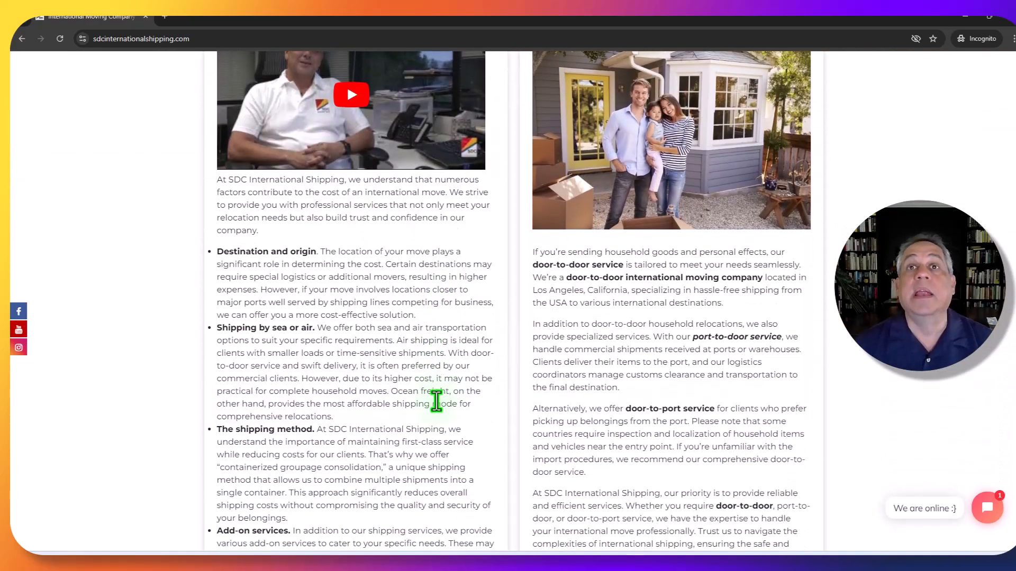
pyautogui.scroll(-3)
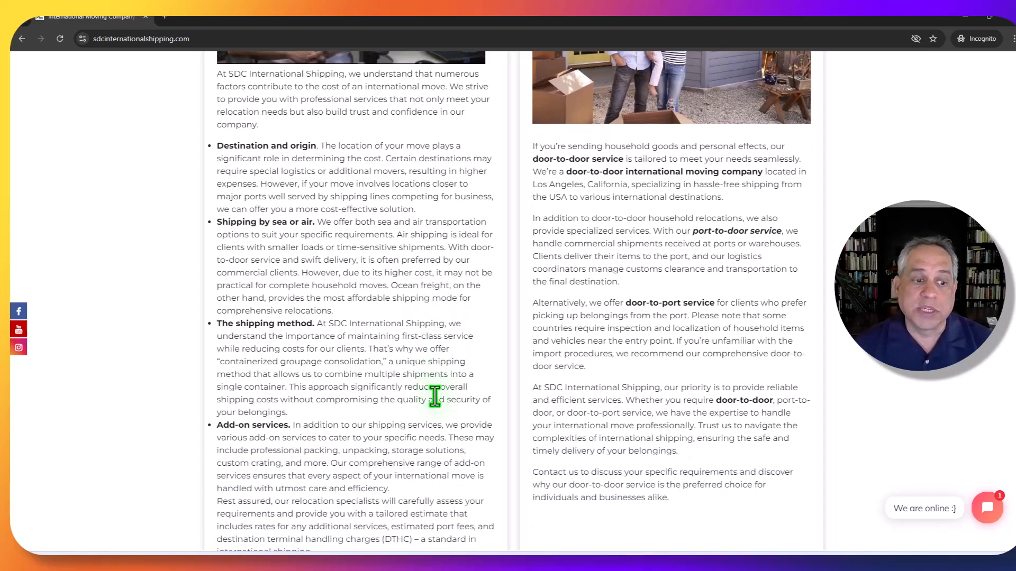
pyautogui.scroll(-3)
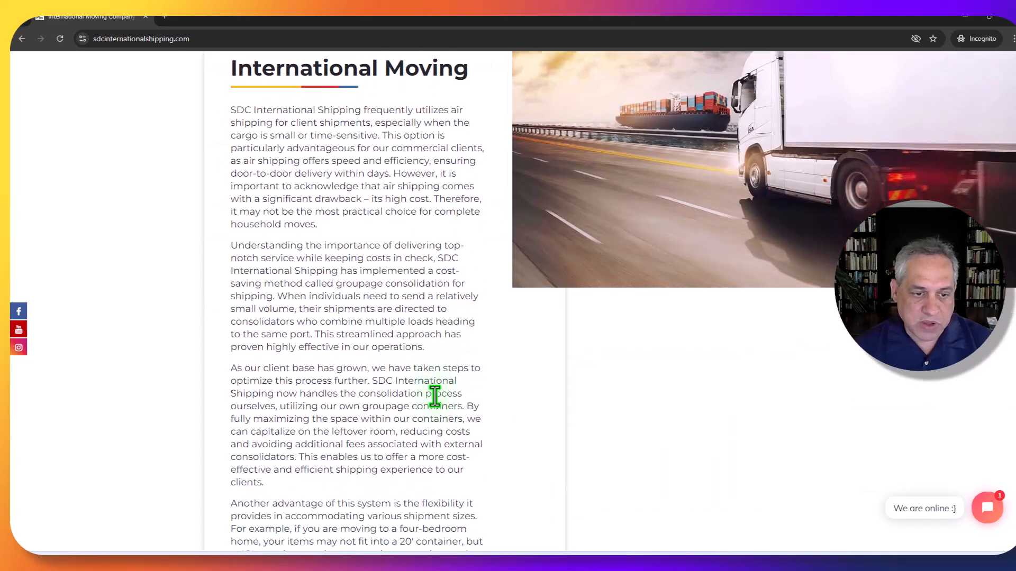
pyautogui.scroll(-3)
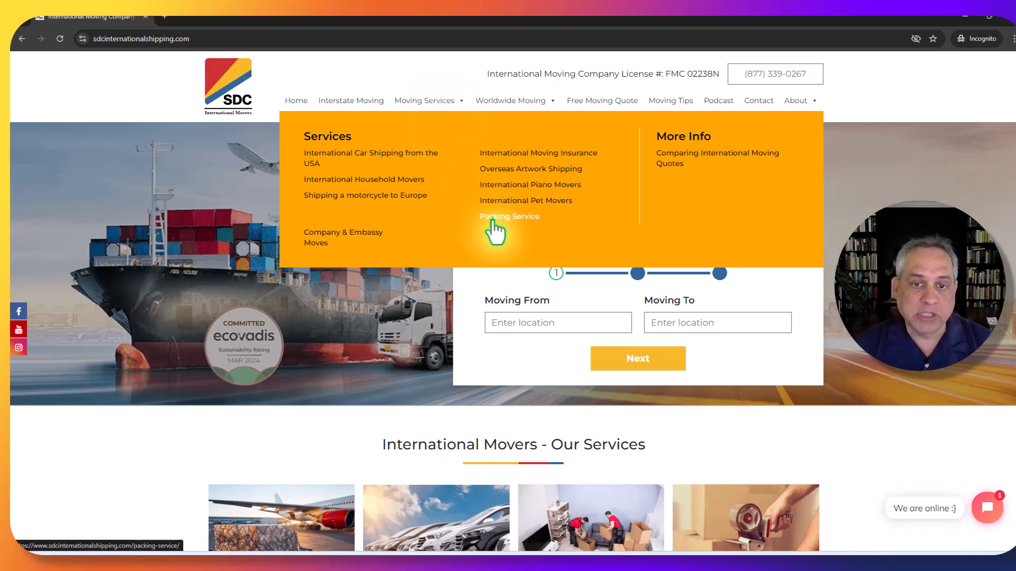
pyautogui.moveTo(511, 181)
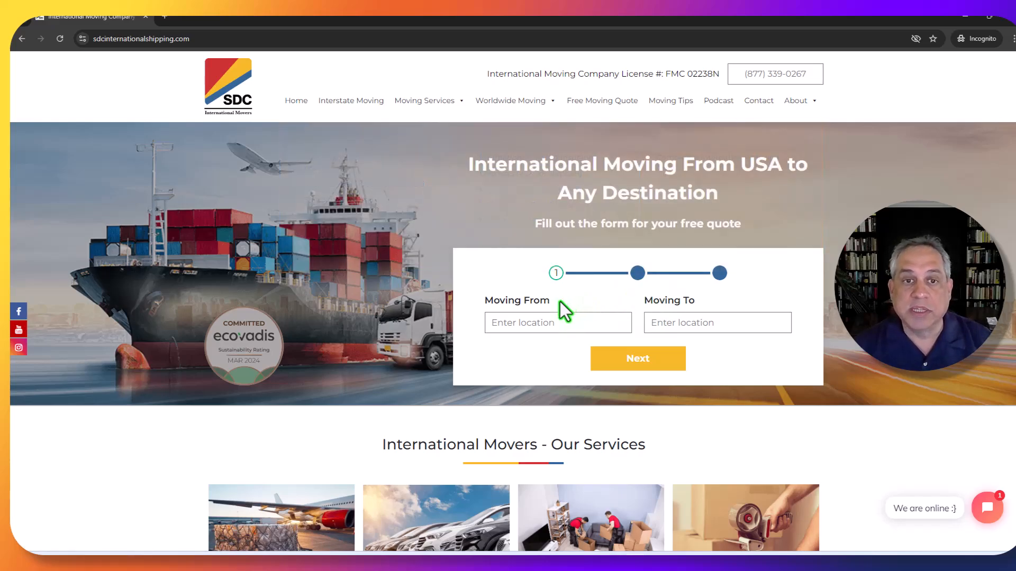
pyautogui.moveTo(492, 232)
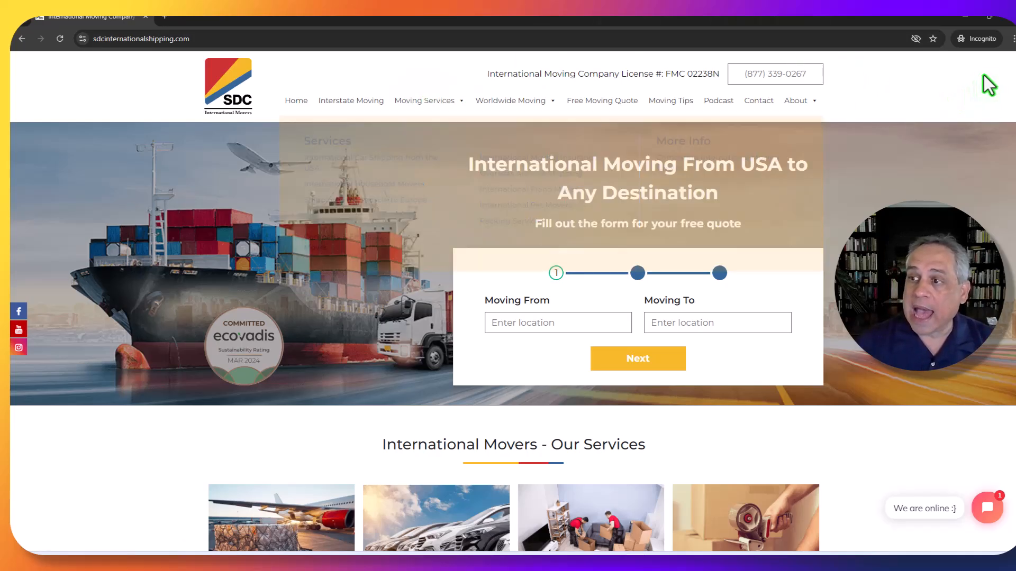
# Scroll past the services tiles toward the footer's popular destinations and origins lists.
pyautogui.scroll(-3)
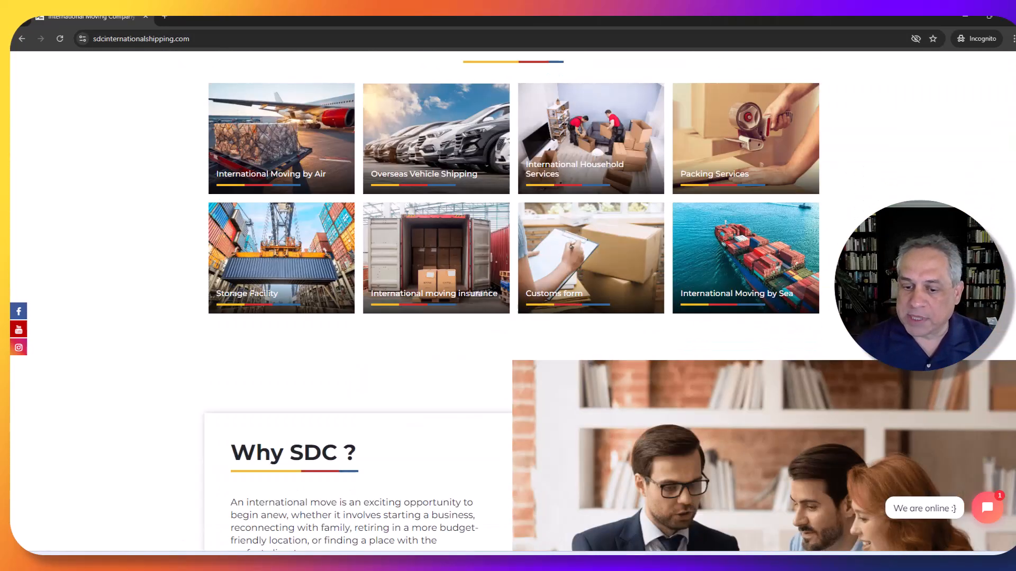
pyautogui.scroll(-3)
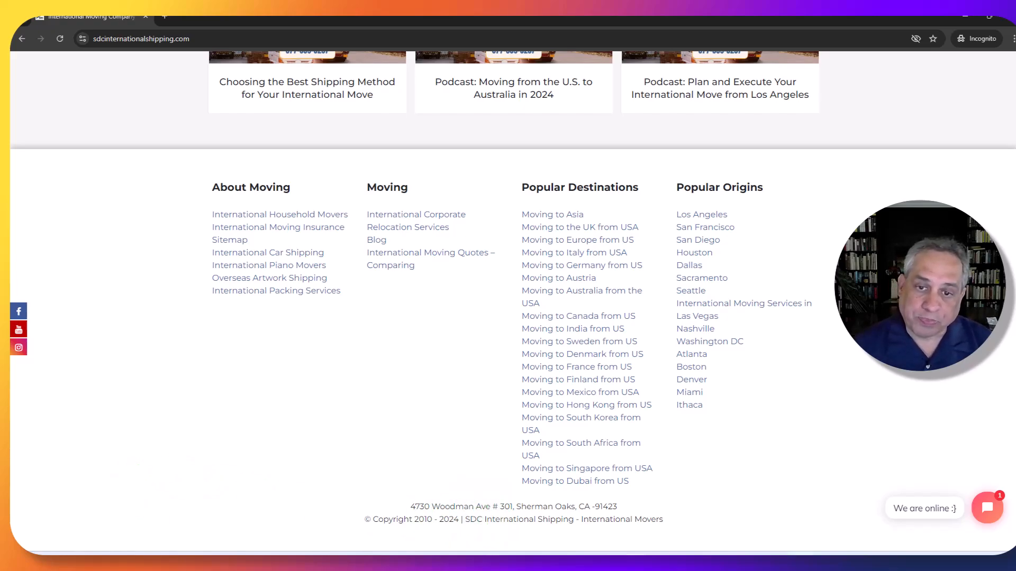
pyautogui.moveTo(612, 187)
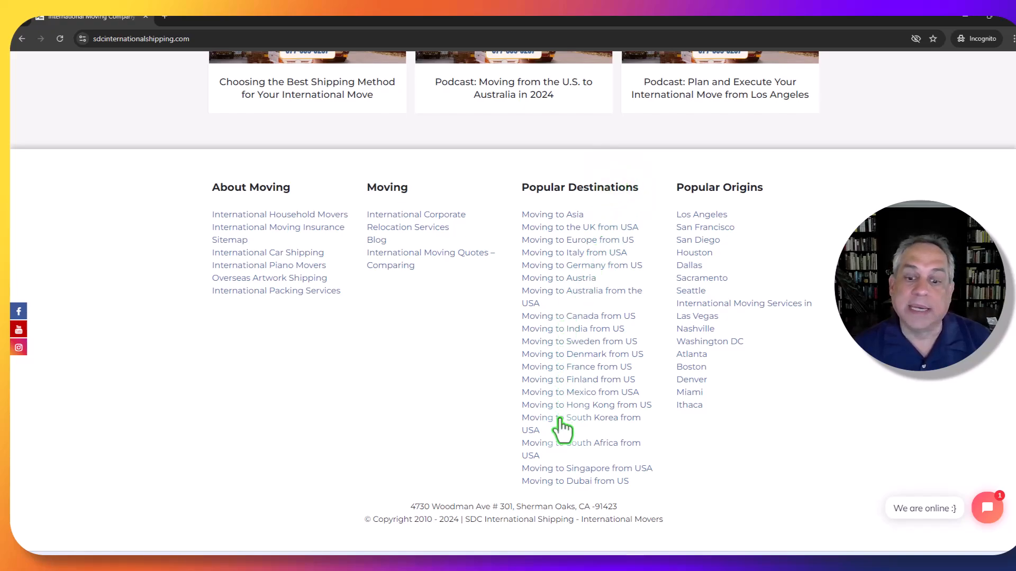
pyautogui.moveTo(599, 489)
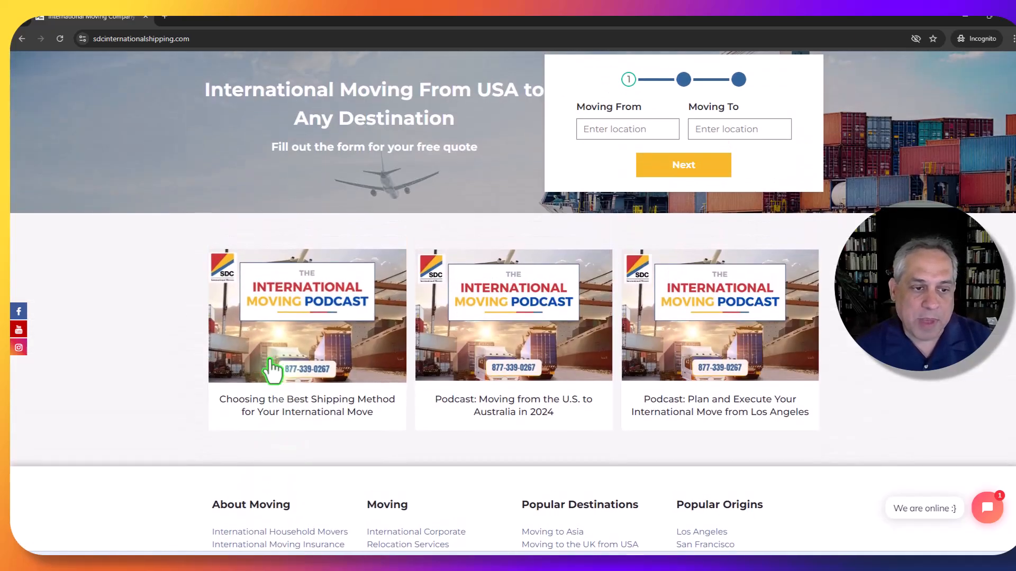
pyautogui.moveTo(258, 378)
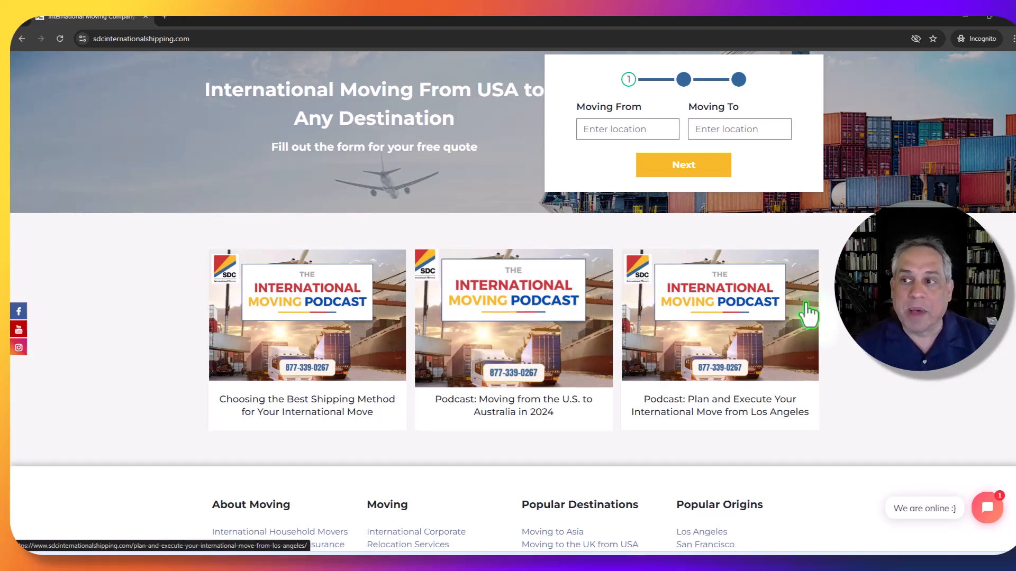
# Scroll the home page past the podcast article cards toward the free quote form.
pyautogui.scroll(-3)
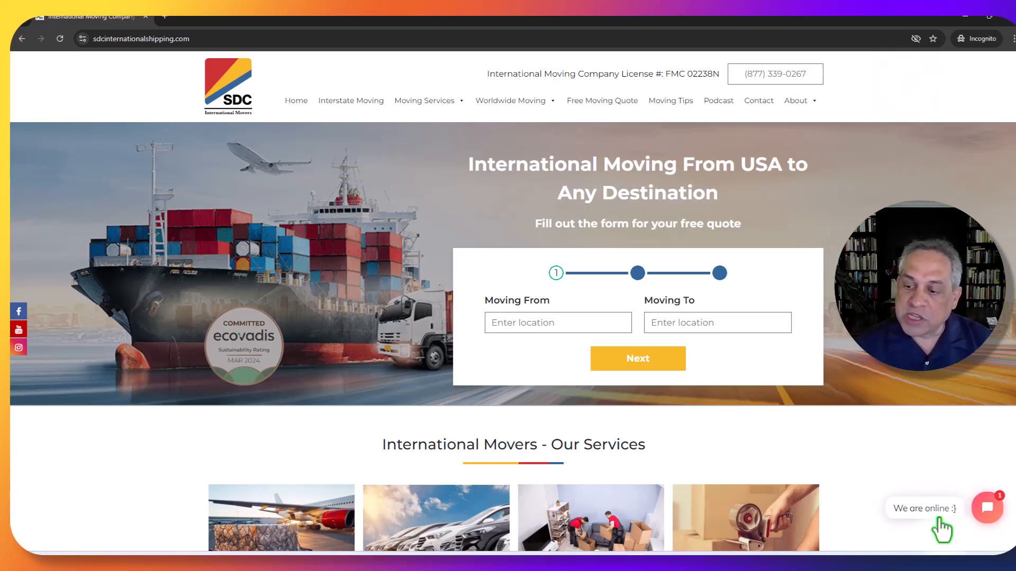
# Open the 'We are online' Tidio live chat panel from the bottom-right bubble.
pyautogui.click(987, 508)
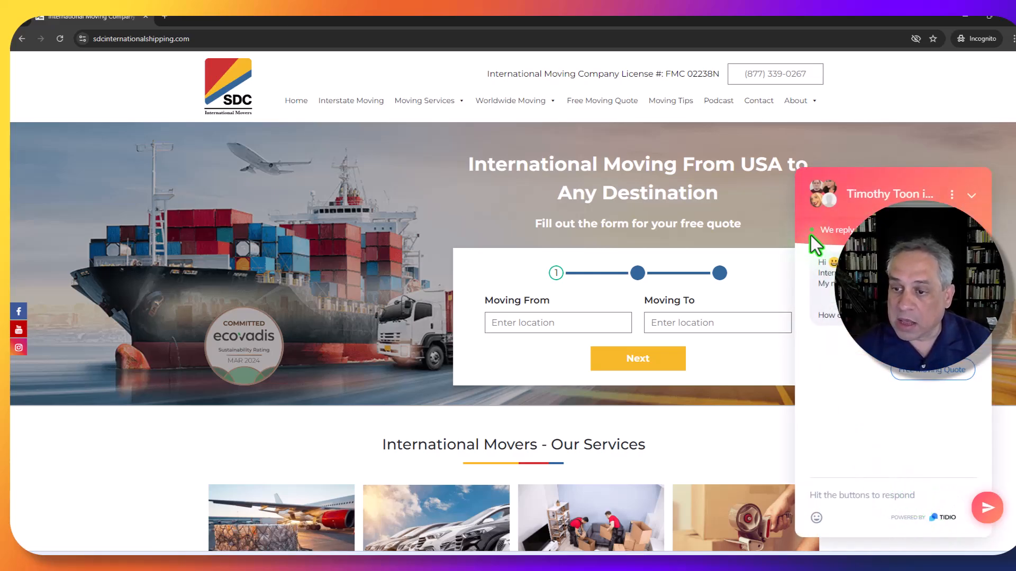
pyautogui.moveTo(826, 201)
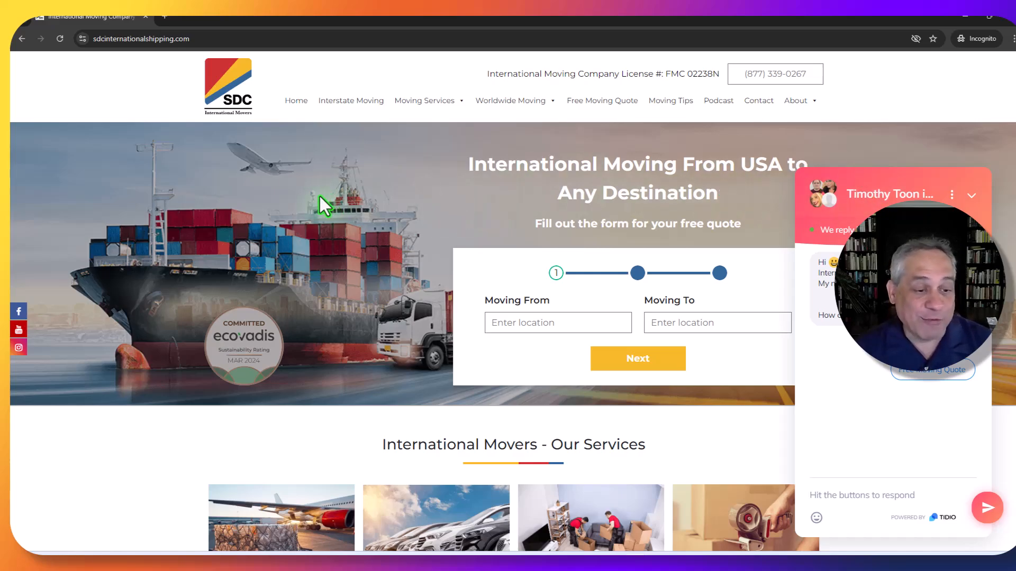
pyautogui.moveTo(250, 375)
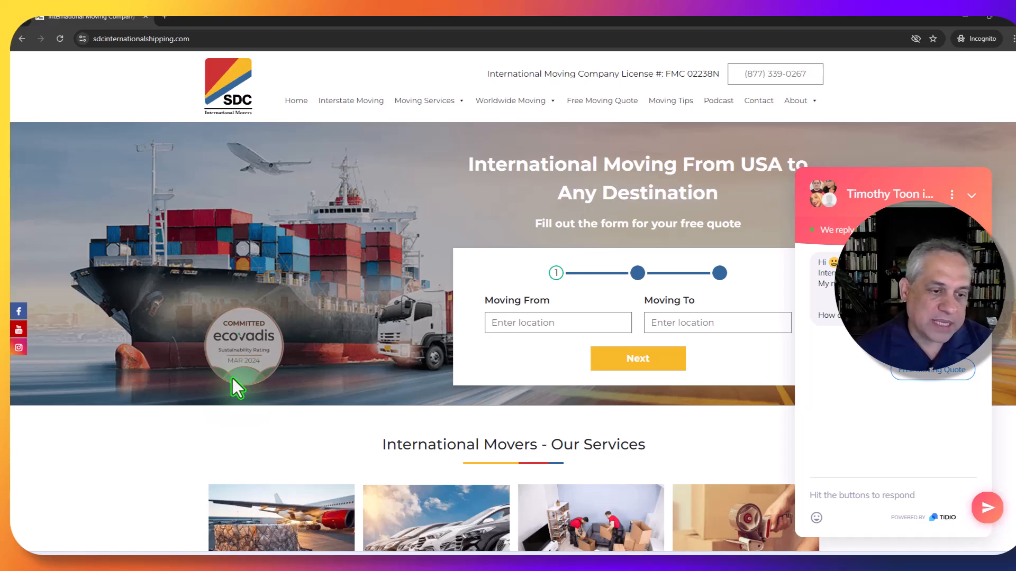
pyautogui.moveTo(252, 377)
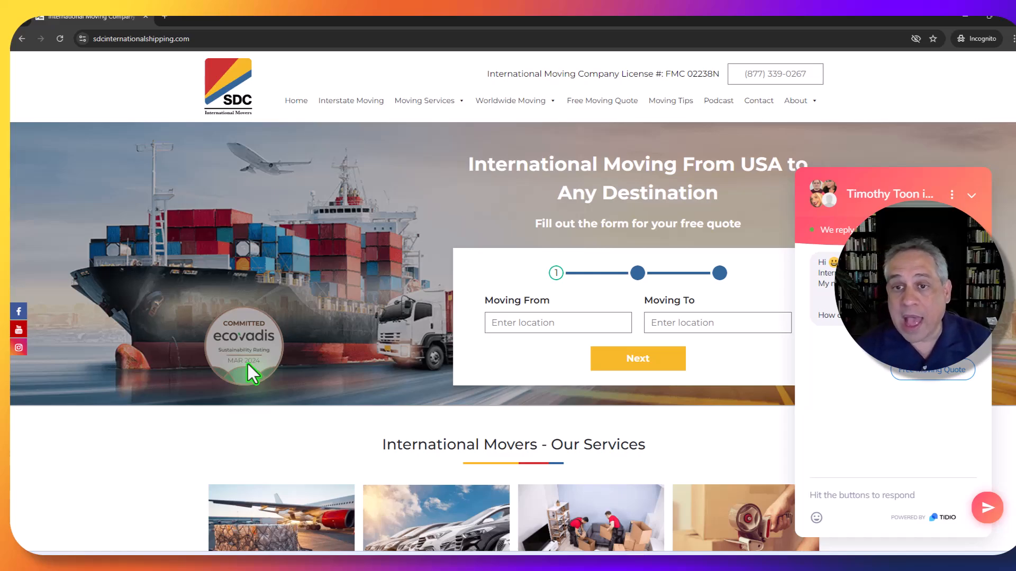
pyautogui.moveTo(419, 245)
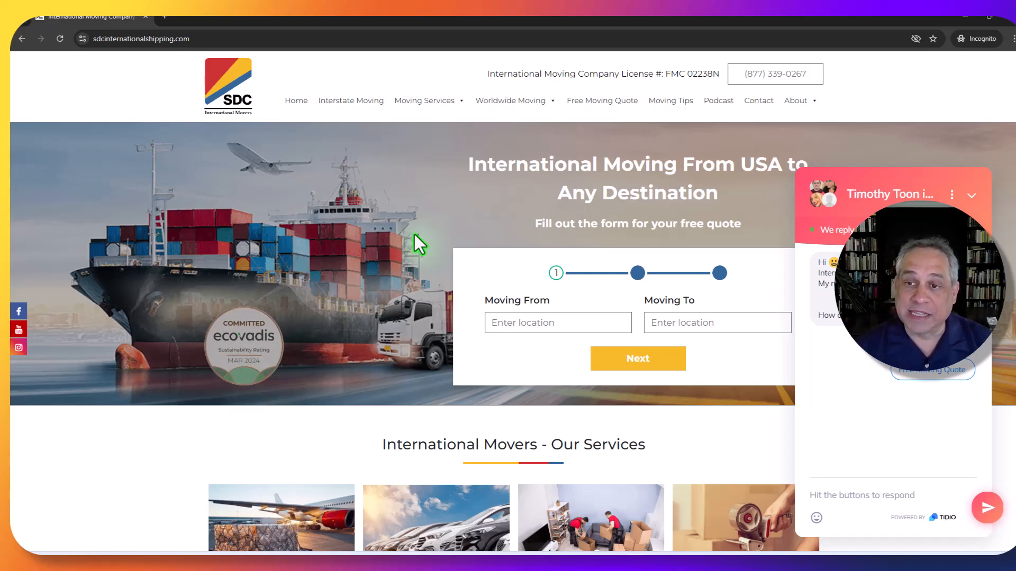
# Go to the Moving Tips page and browse the article grid down to the Page 1 of 20 pagination.
pyautogui.click(670, 101)
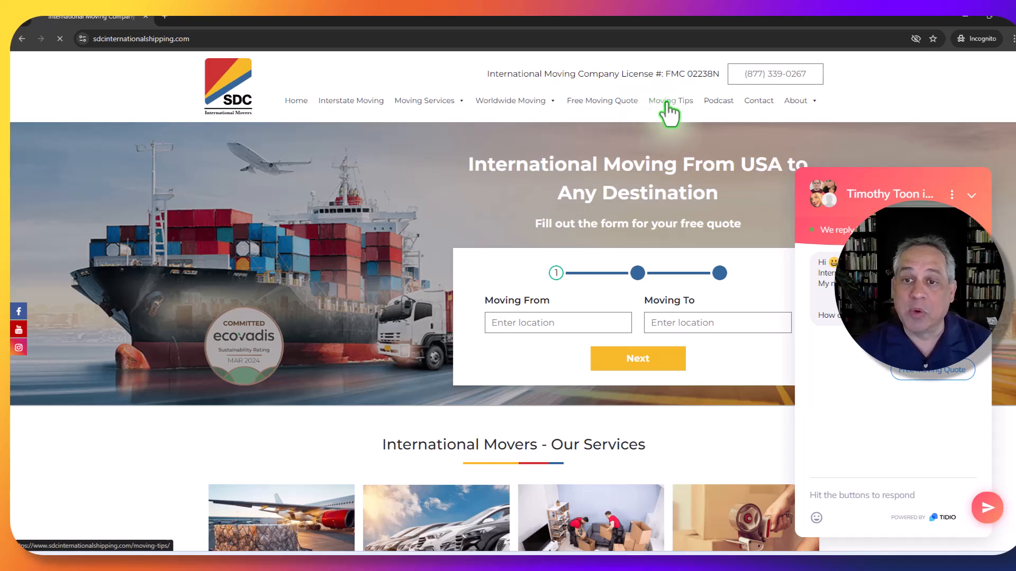
pyautogui.click(669, 100)
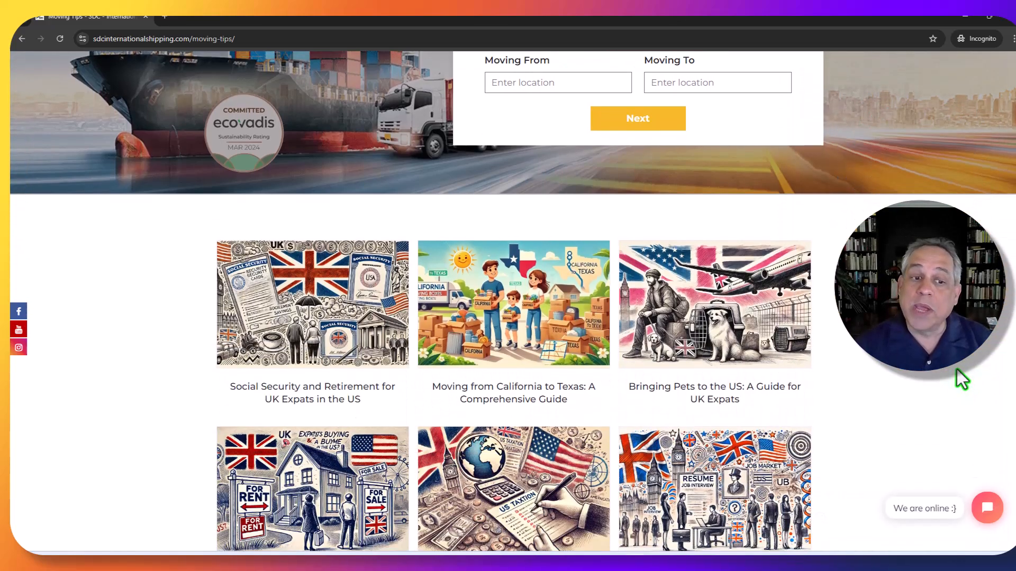
pyautogui.scroll(-3)
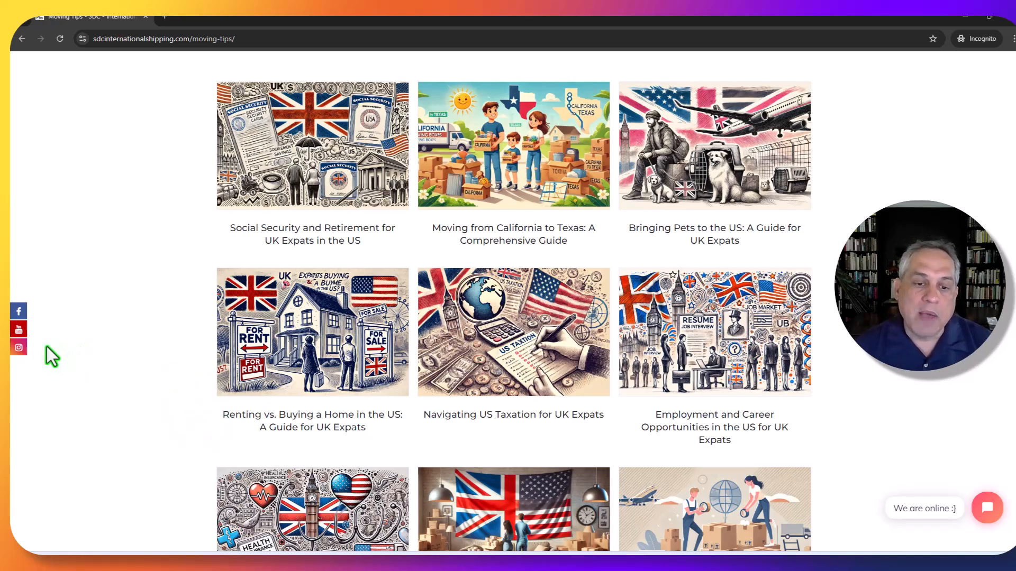
pyautogui.scroll(-3)
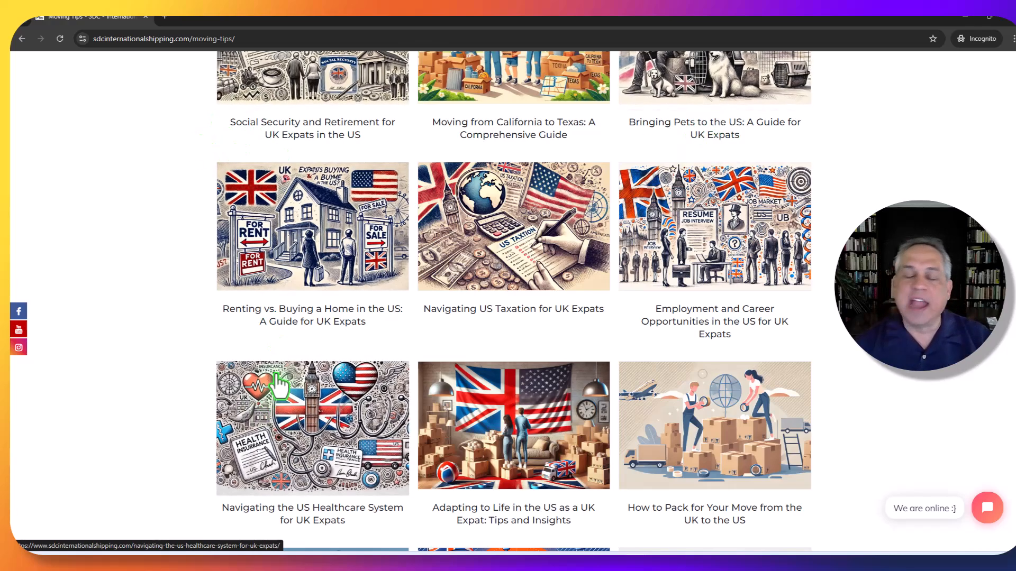
pyautogui.scroll(-3)
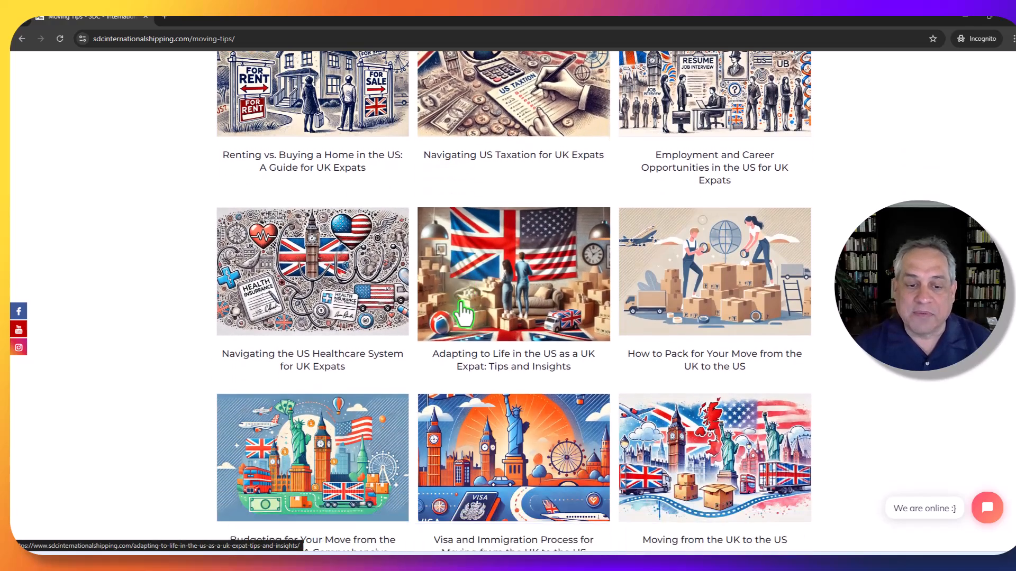
pyautogui.scroll(-3)
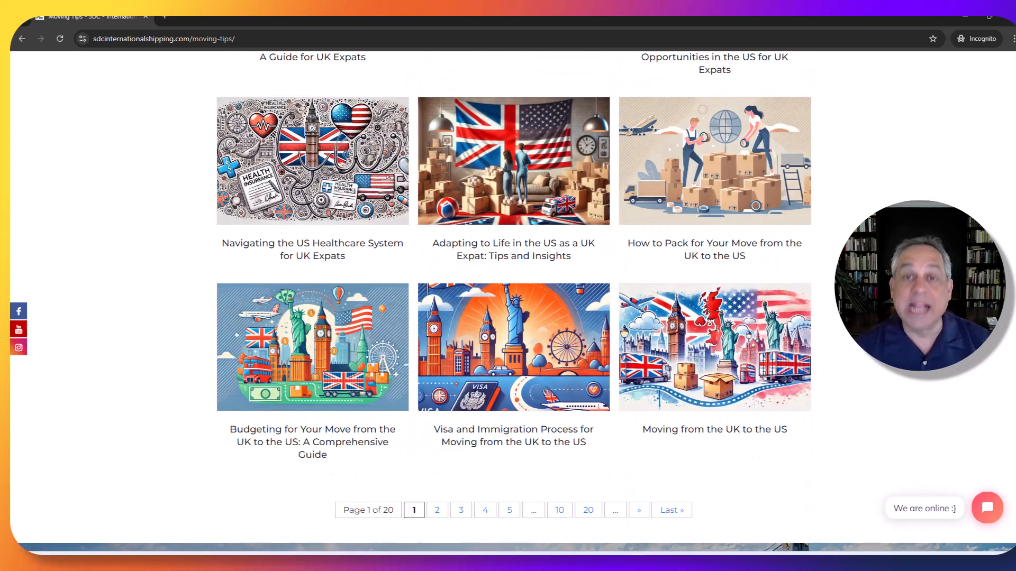